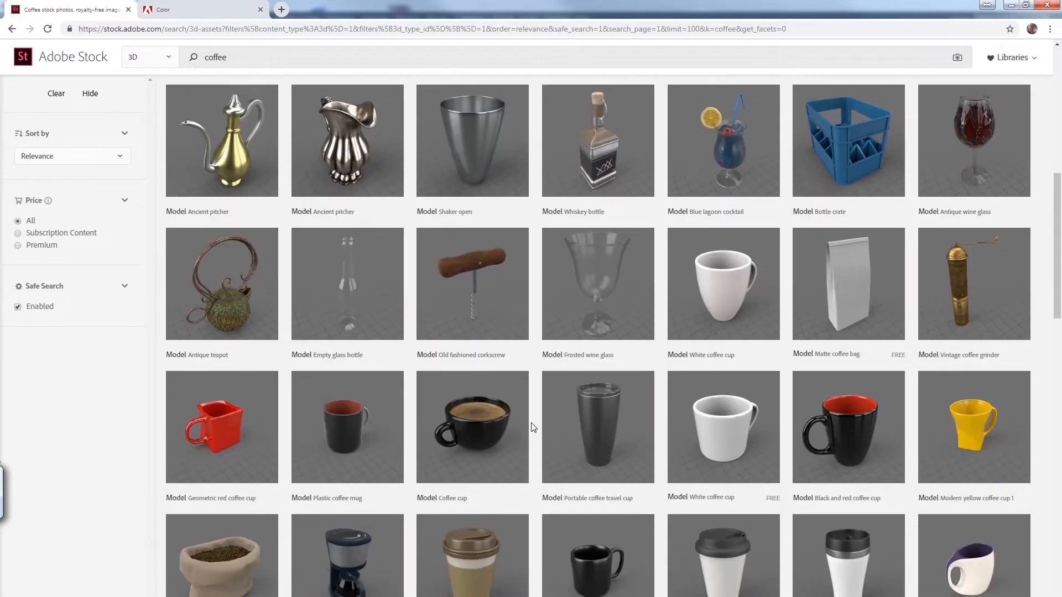
# Scroll the coffee 3D results and select the licensed White coffee mug model.
pyautogui.scroll(-3)
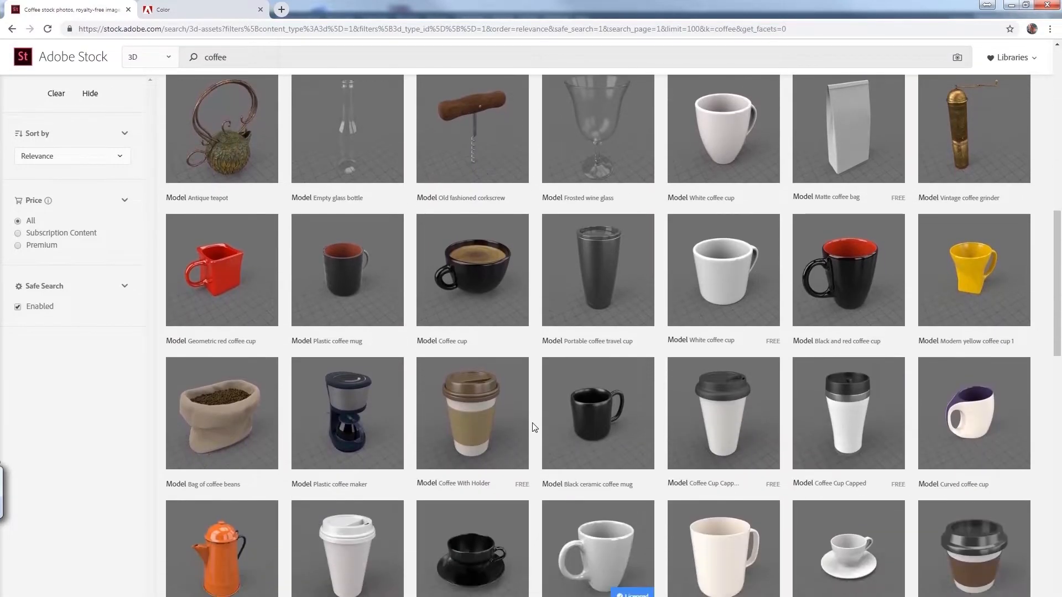
pyautogui.scroll(-3)
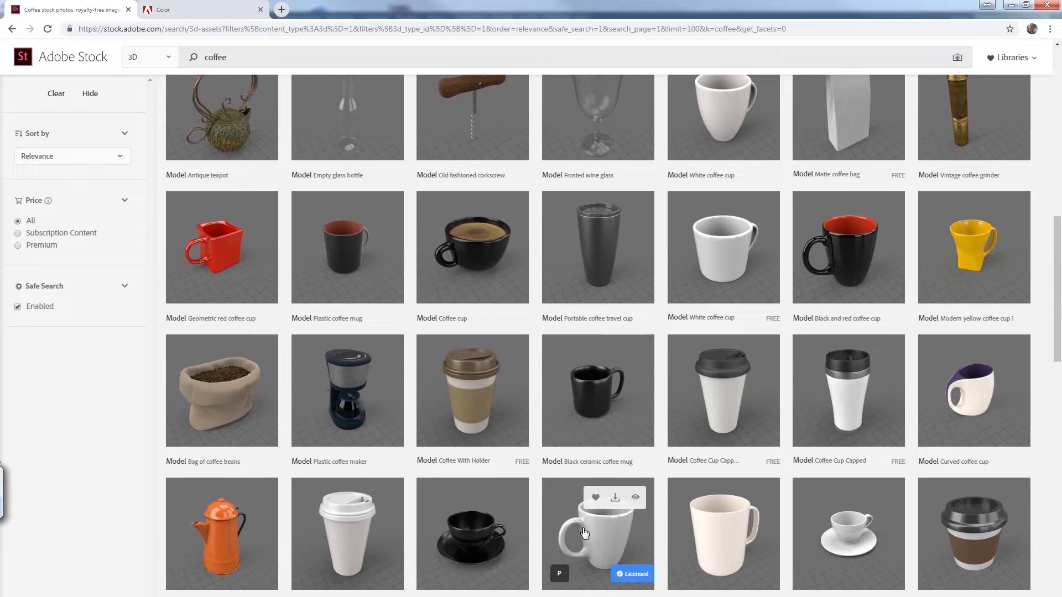
pyautogui.click(584, 532)
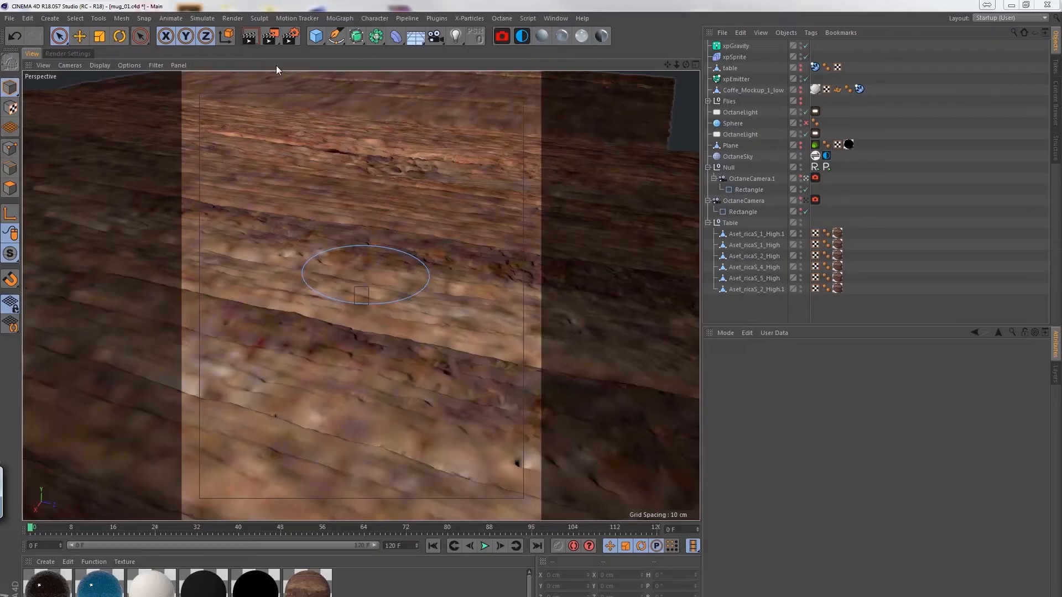
# Merge the white mug model onto the wooden table and set its texture tag projection.
pyautogui.click(10, 18)
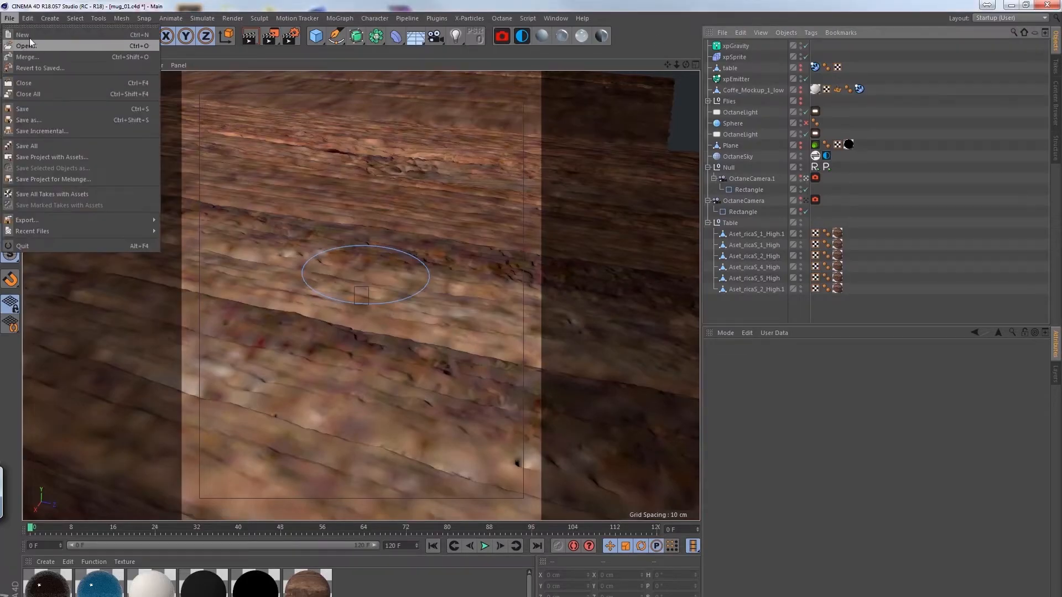
pyautogui.click(24, 45)
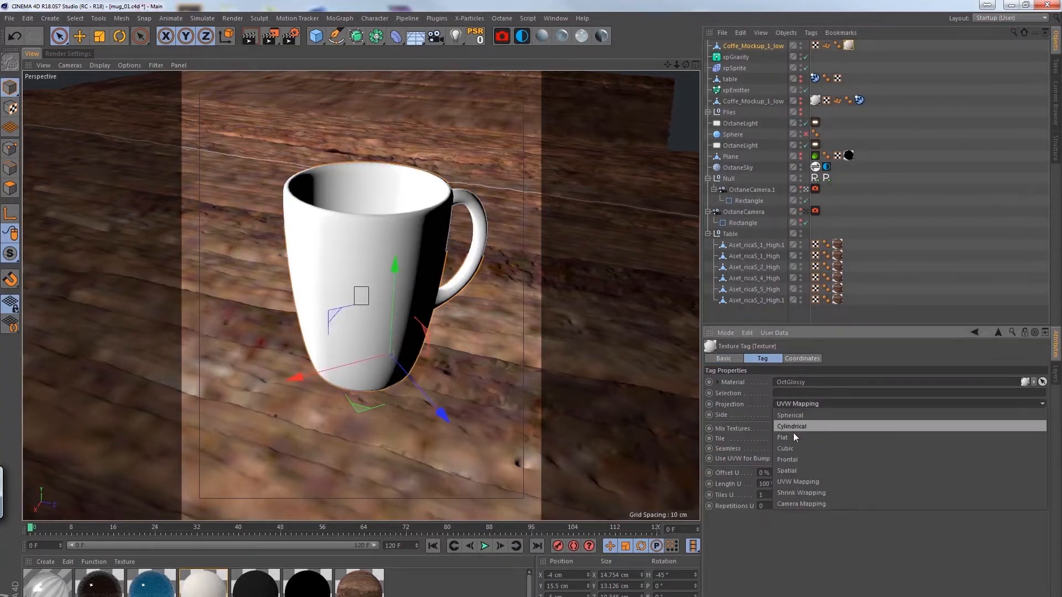
pyautogui.click(753, 101)
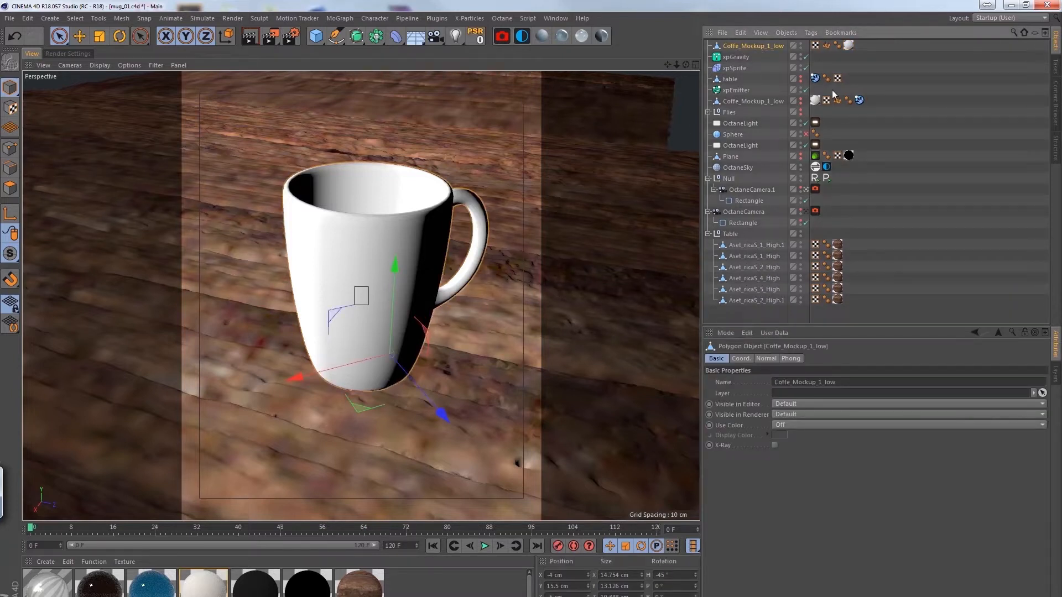
# Add an xpCollider tag to the mug so particles collide with it.
pyautogui.rightClick(754, 45)
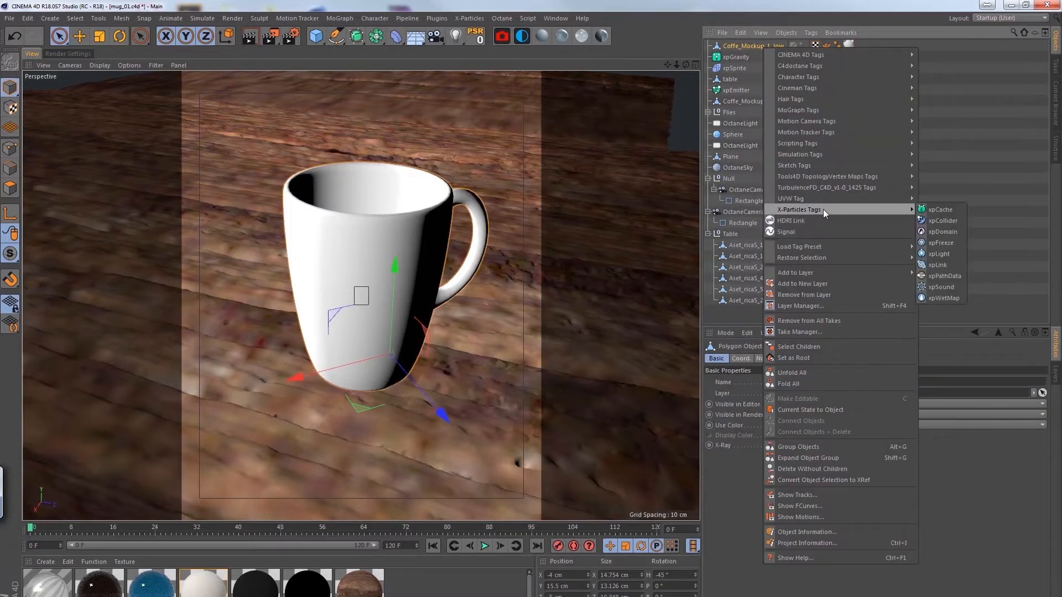
pyautogui.click(941, 220)
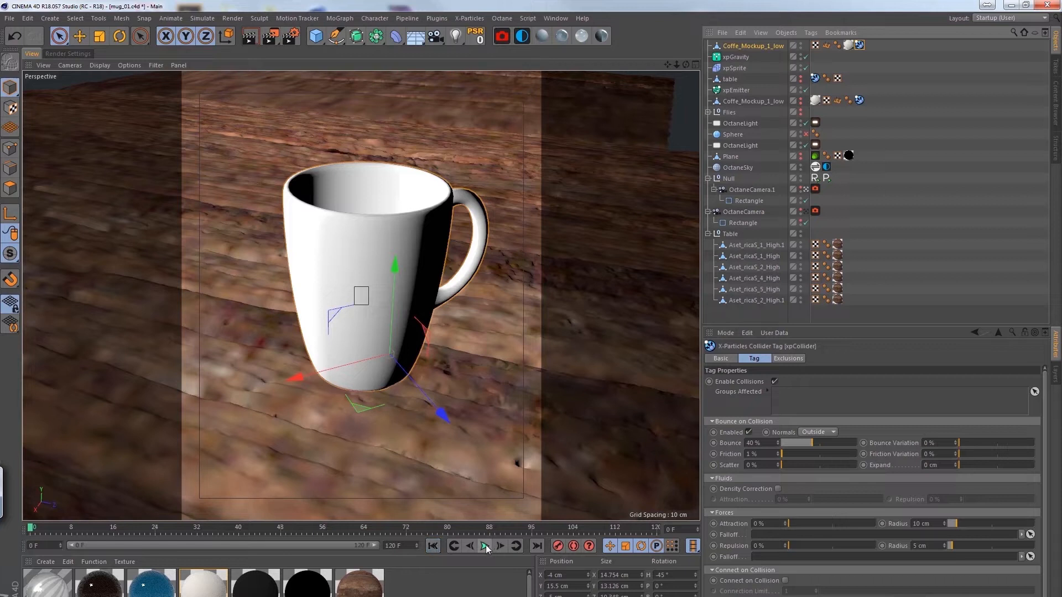
# Run the particle simulation so white spheres pile up inside the mug.
pyautogui.click(481, 546)
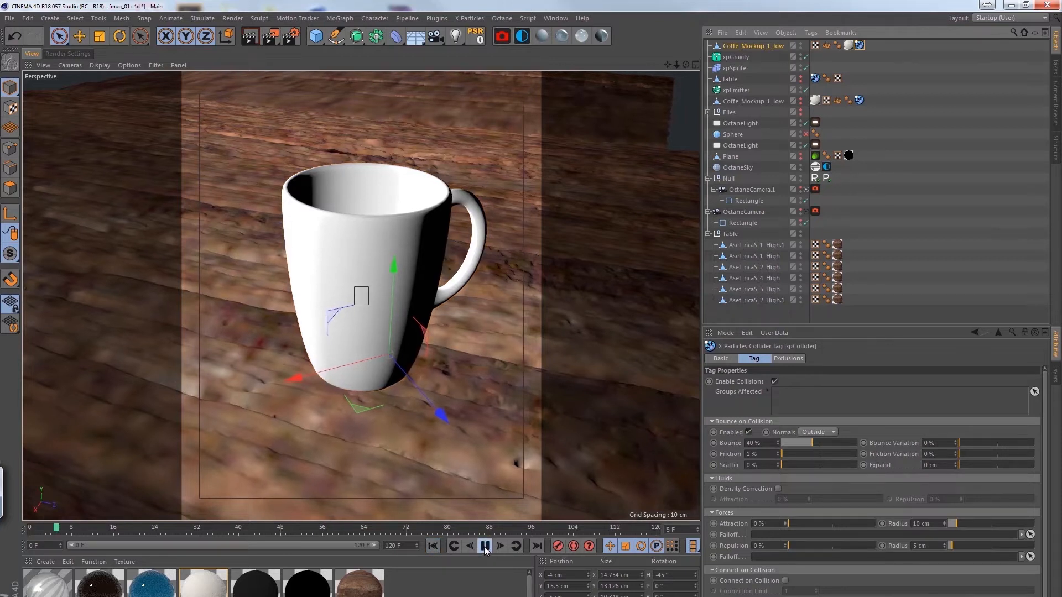
pyautogui.click(485, 545)
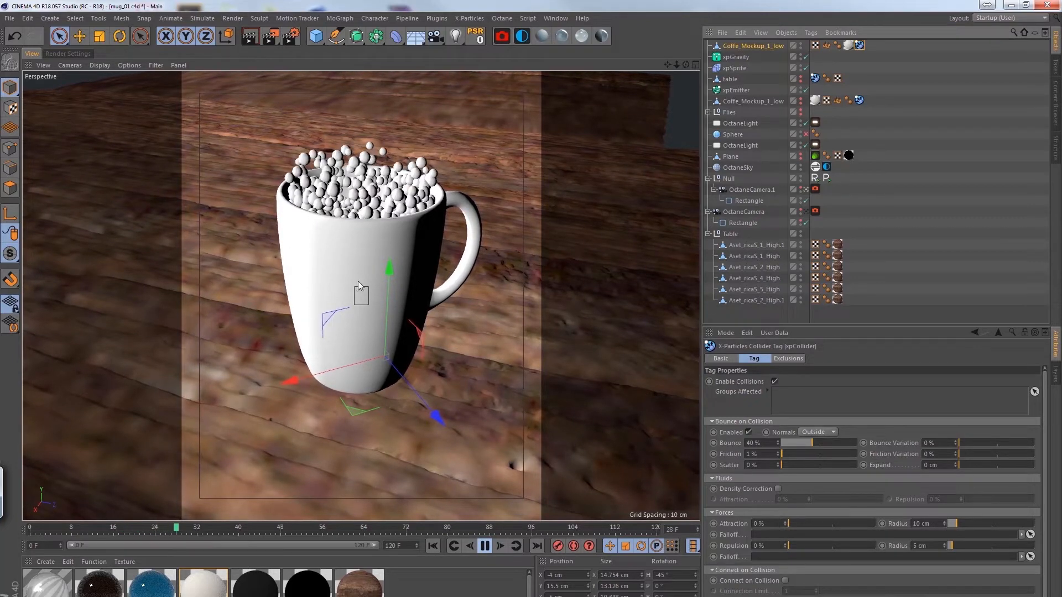
pyautogui.click(500, 545)
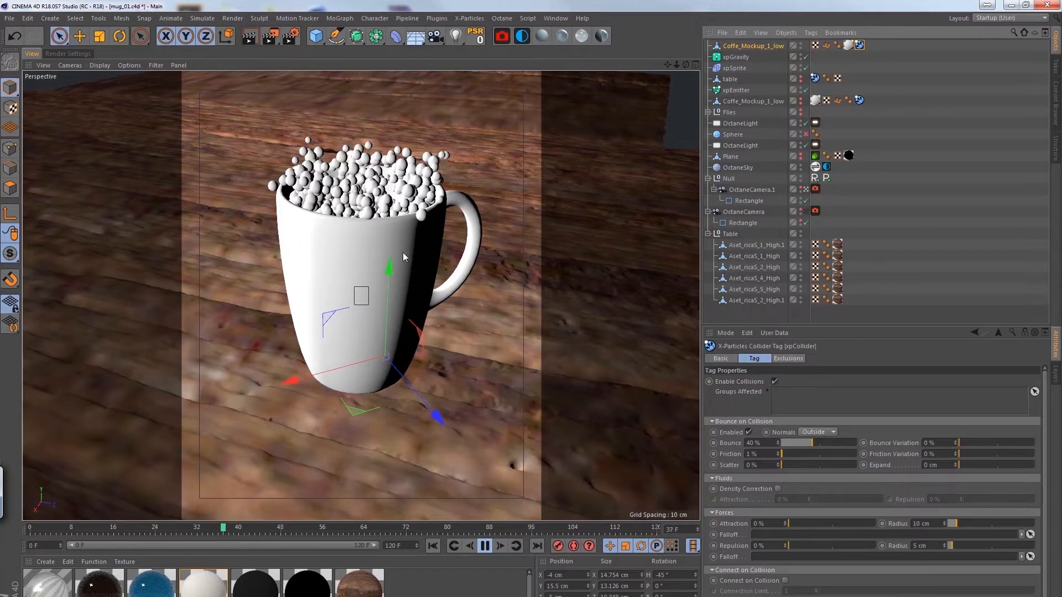
pyautogui.click(484, 545)
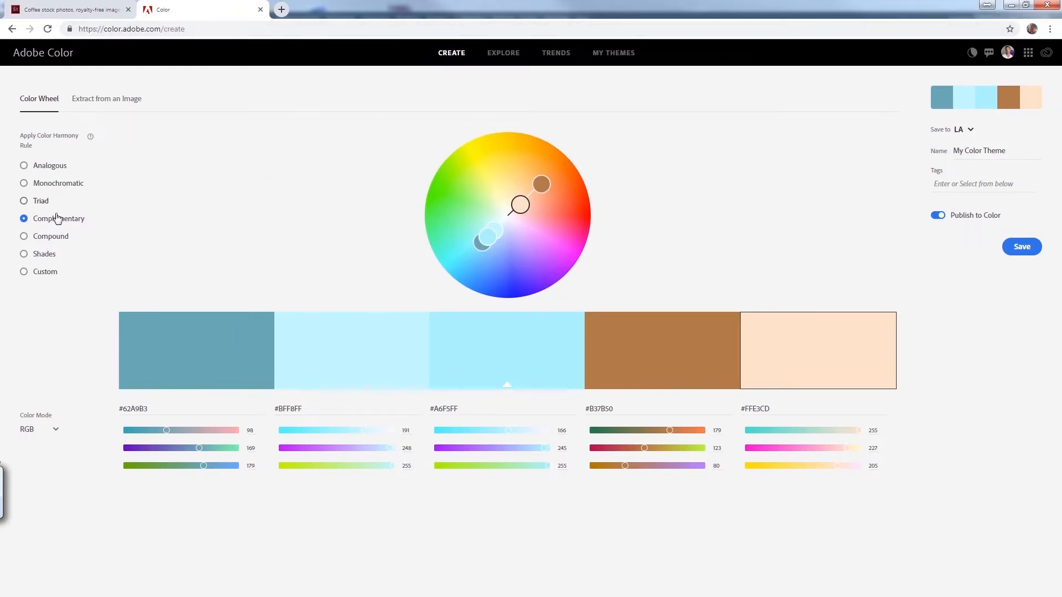
pyautogui.moveTo(441, 243)
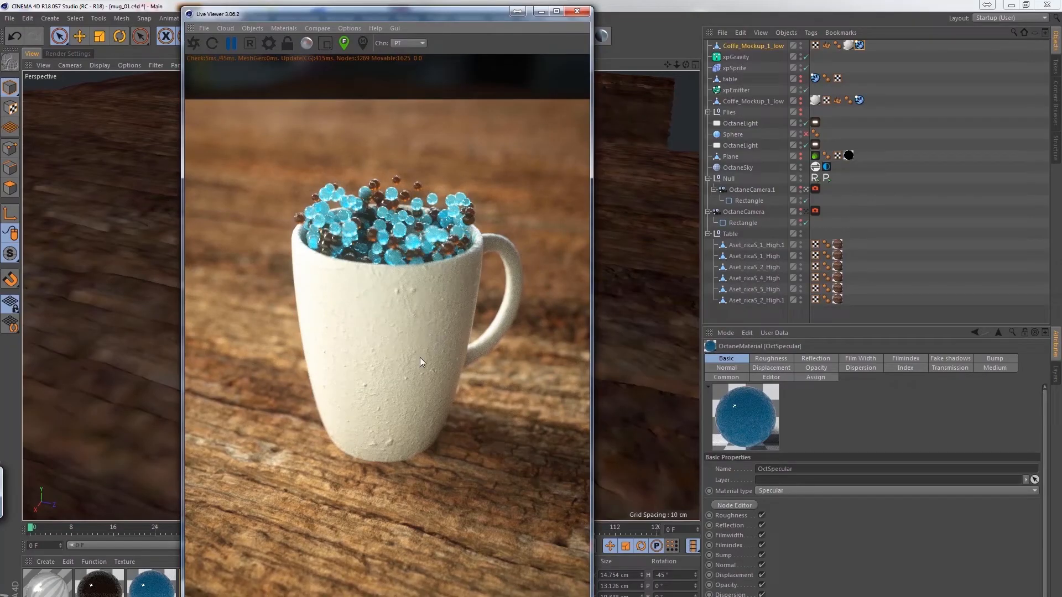
pyautogui.moveTo(409, 329)
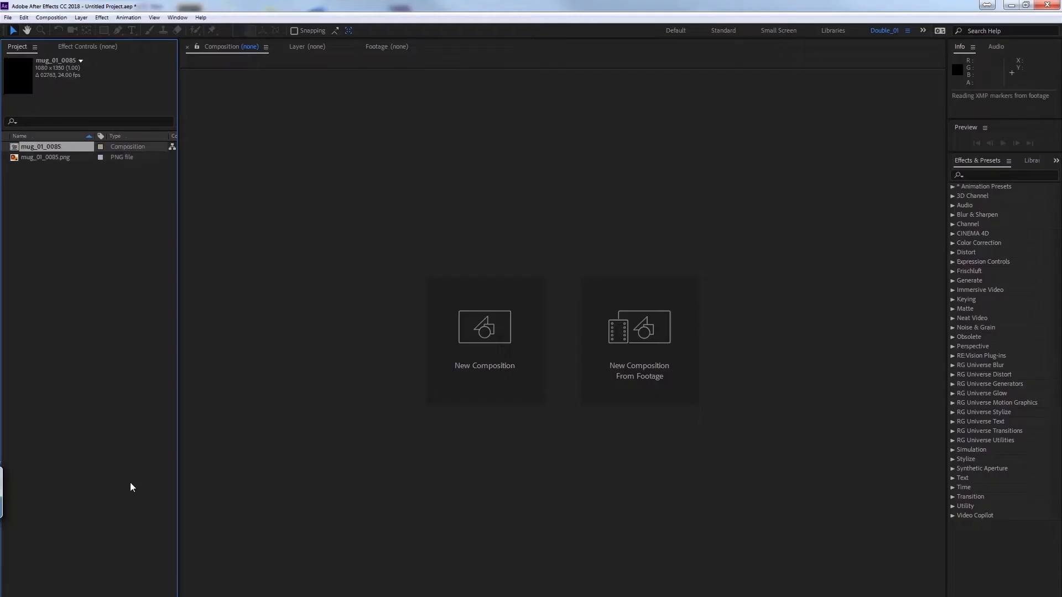
# Enter the mug_01_0085 composition, add a masked adjustment layer and search Effects for 'curves'.
pyautogui.doubleClick(40, 146)
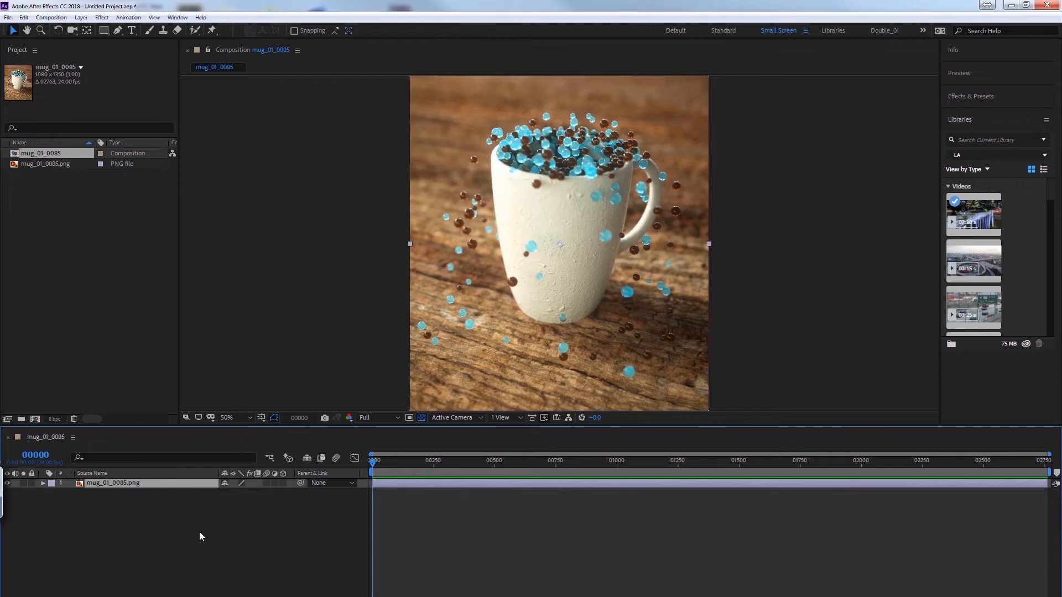
pyautogui.click(80, 17)
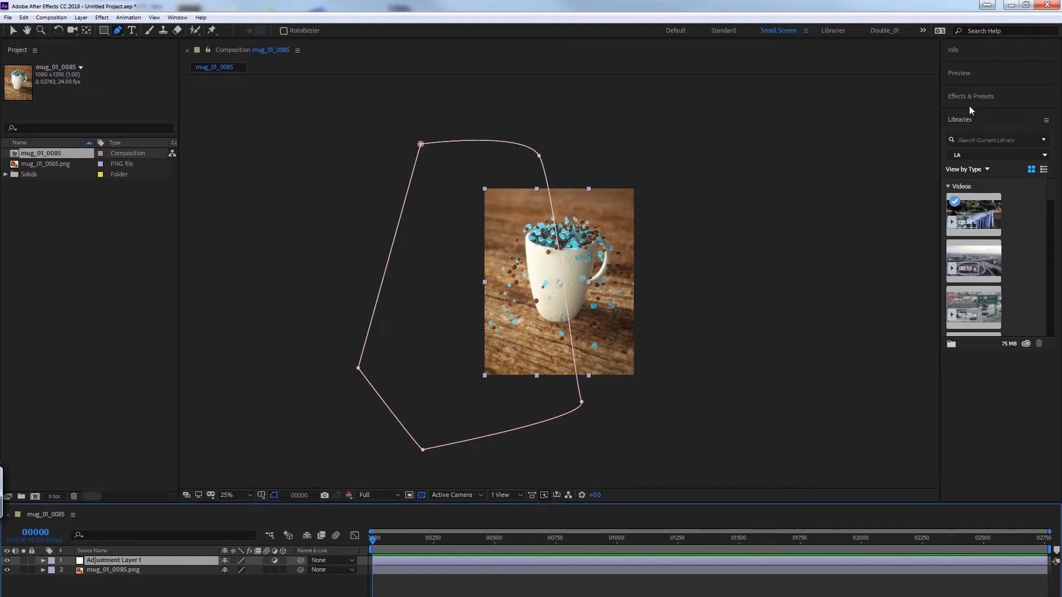
pyautogui.click(970, 95)
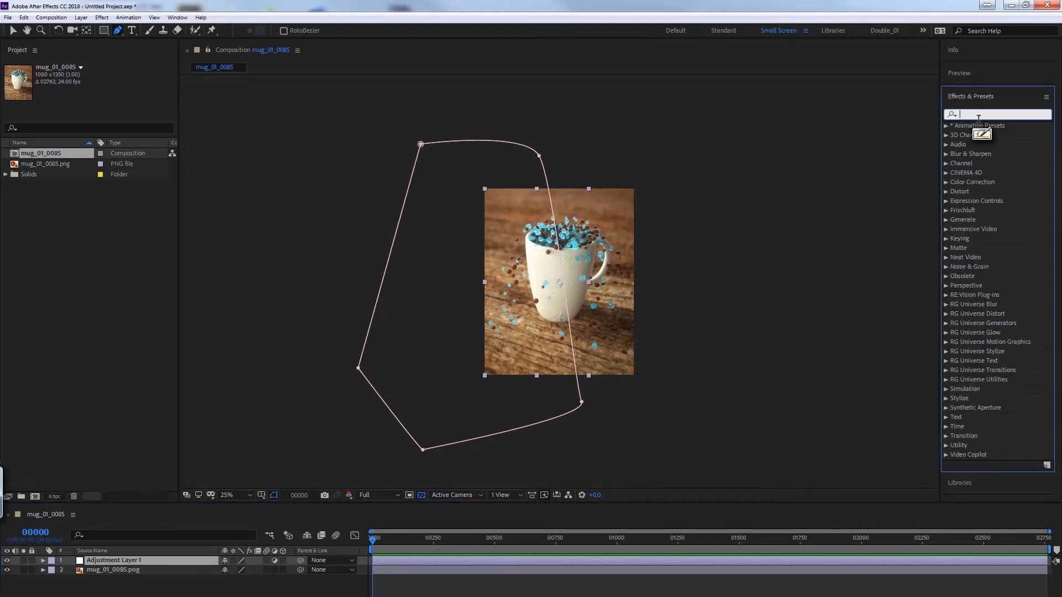
pyautogui.write('curves')
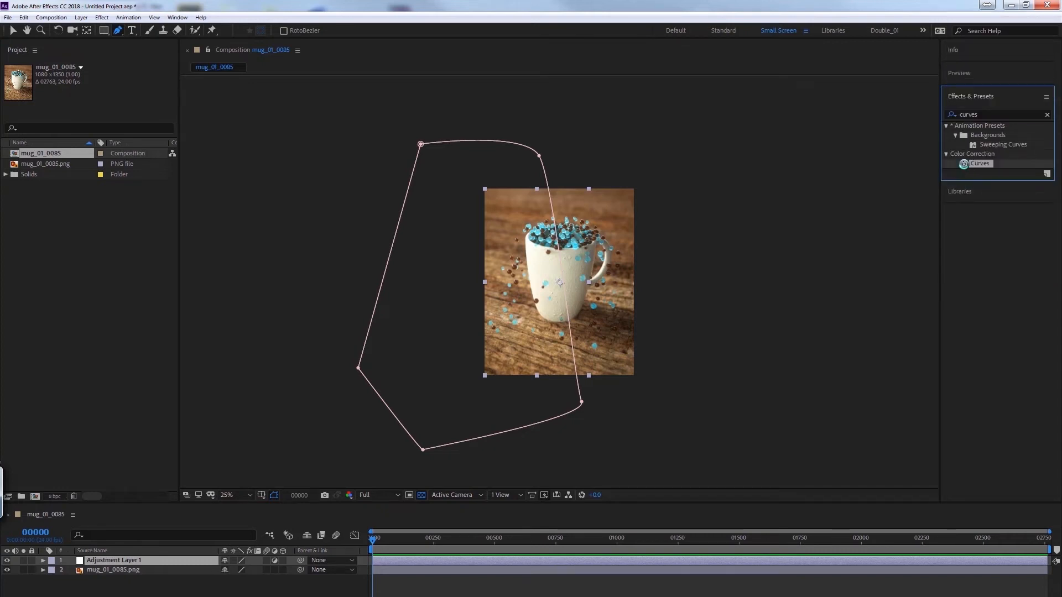
# Apply Curves, lift the RGB curve to brighten the mug, and rename the layer Curves.
pyautogui.doubleClick(981, 164)
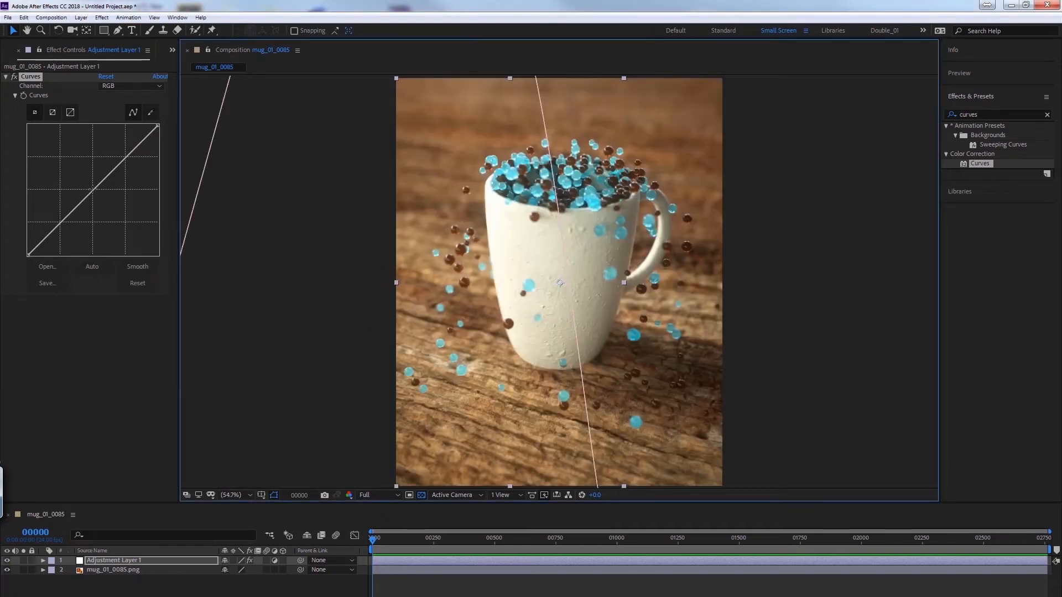
pyautogui.moveTo(93, 210); pyautogui.dragTo(88, 184)
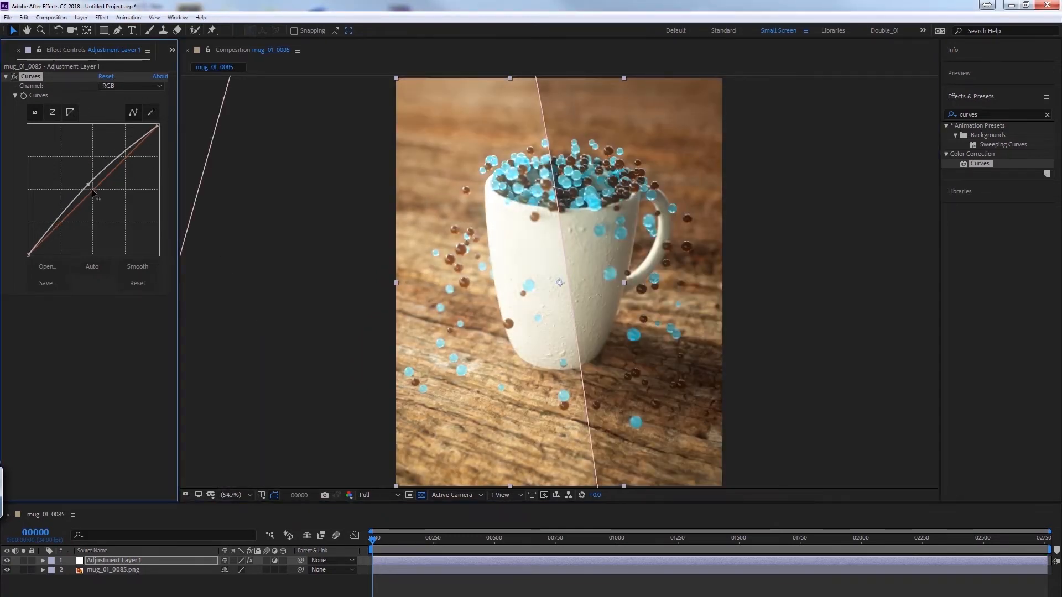
pyautogui.moveTo(89, 183); pyautogui.dragTo(90, 169)
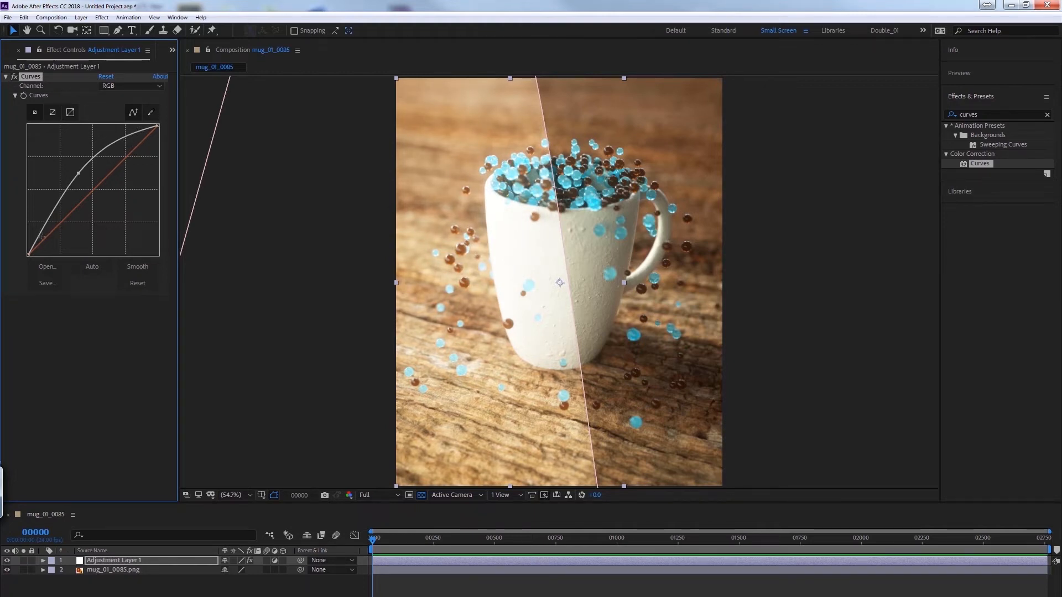
pyautogui.click(42, 560)
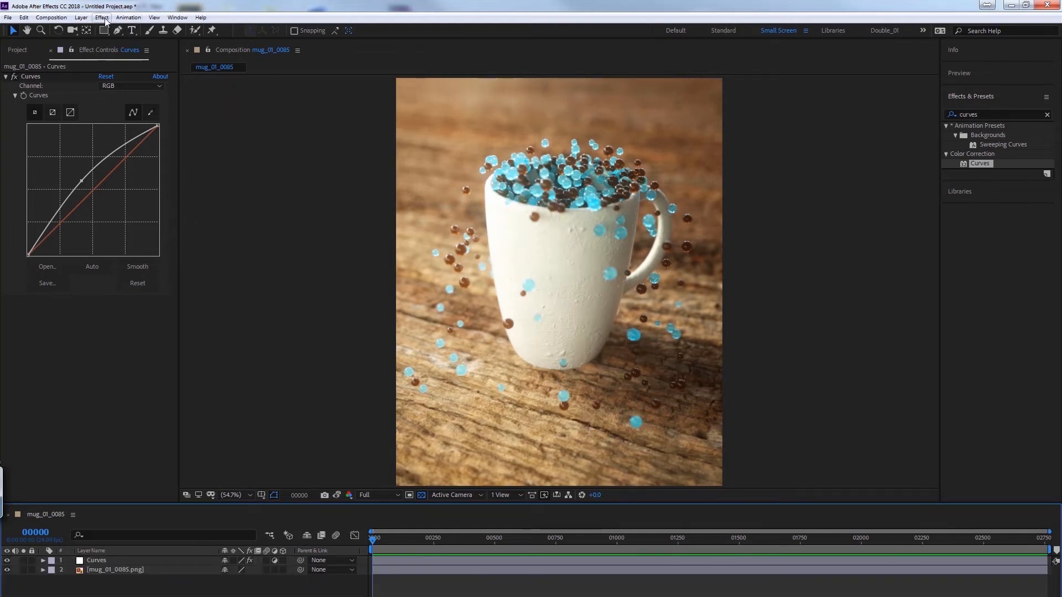
pyautogui.click(81, 16)
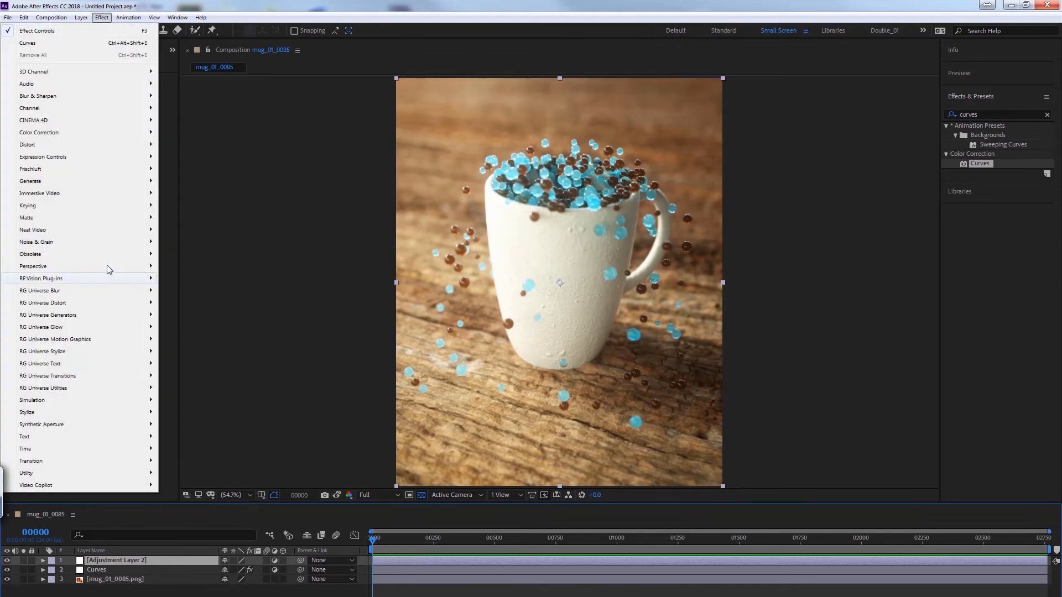
pyautogui.moveTo(35, 242)
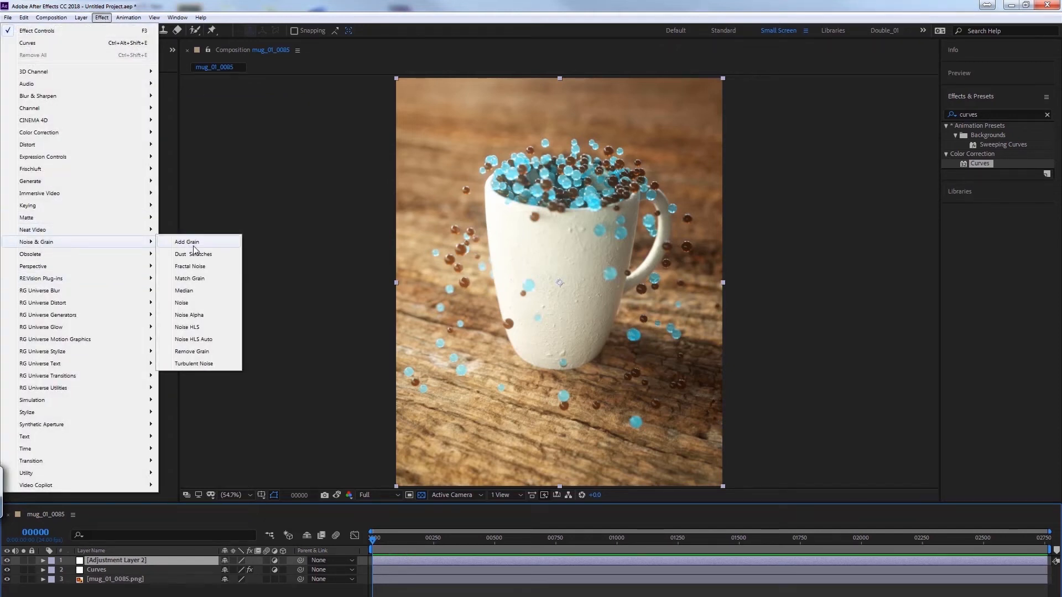
pyautogui.moveTo(195, 242)
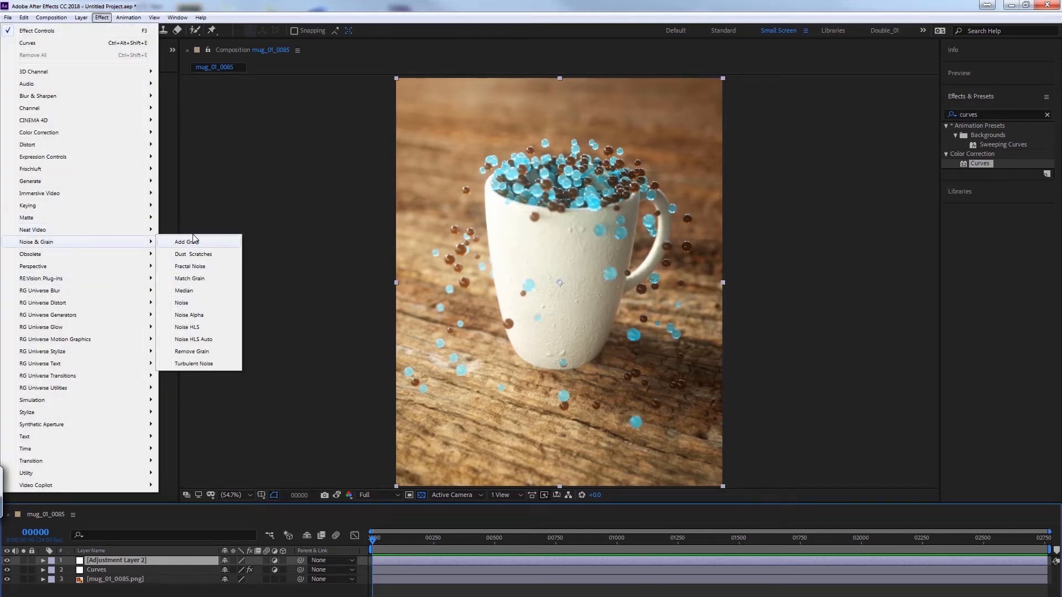
# Add Grain on Adjustment Layer 2 with the Kodak Vision 200T preset at 0.5 intensity.
pyautogui.click(186, 242)
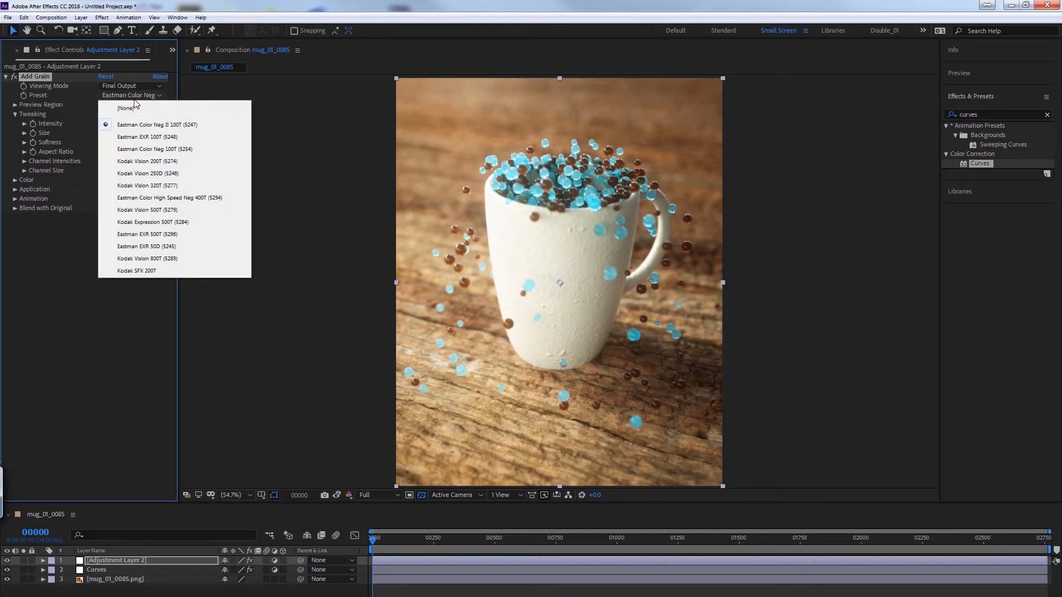
pyautogui.moveTo(167, 149)
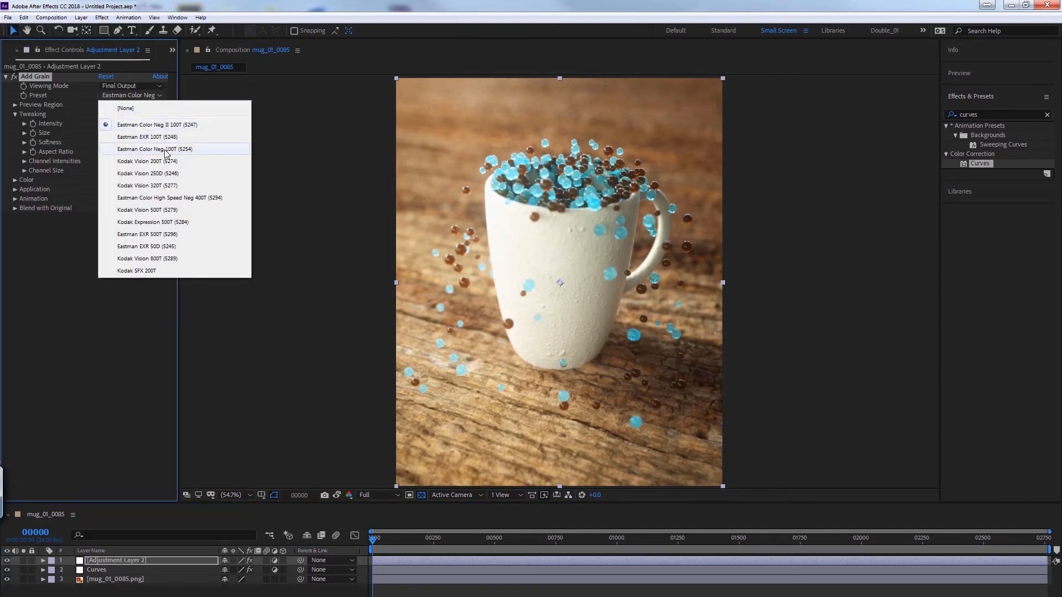
pyautogui.click(148, 162)
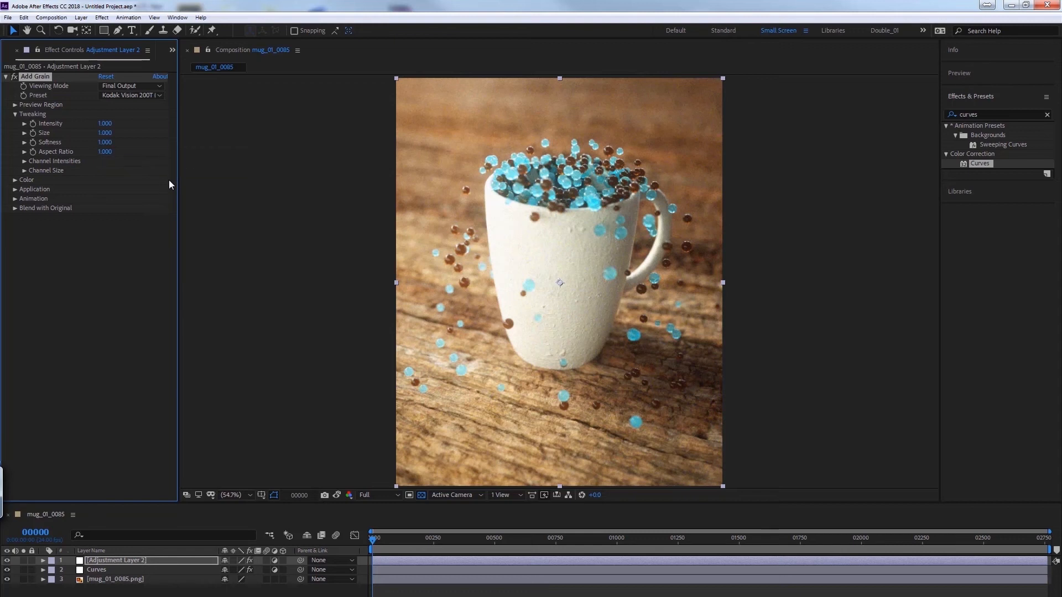
pyautogui.moveTo(585, 102)
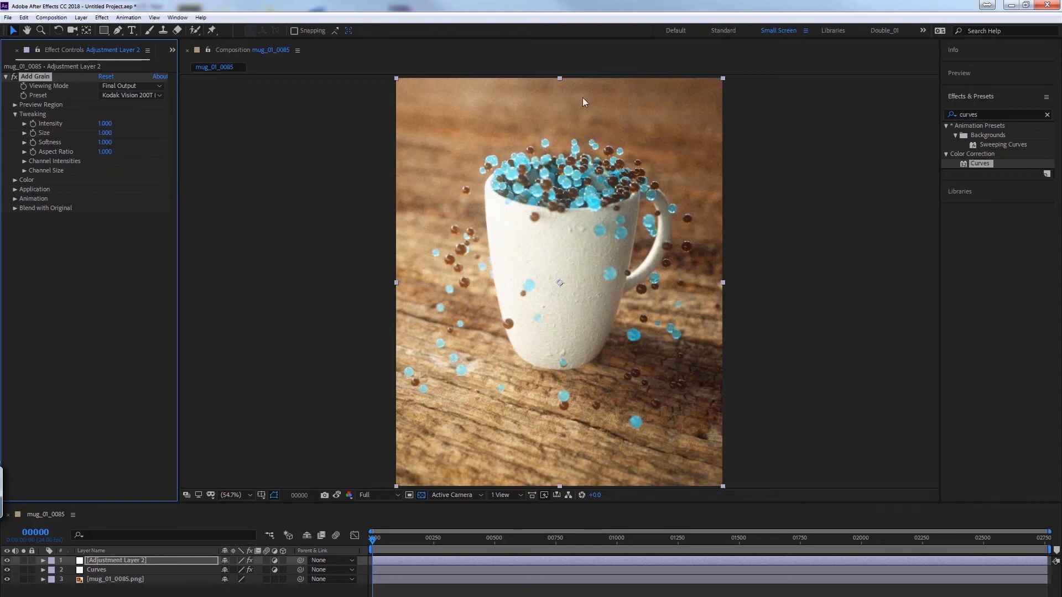
pyautogui.doubleClick(105, 122)
pyautogui.write('0.500')
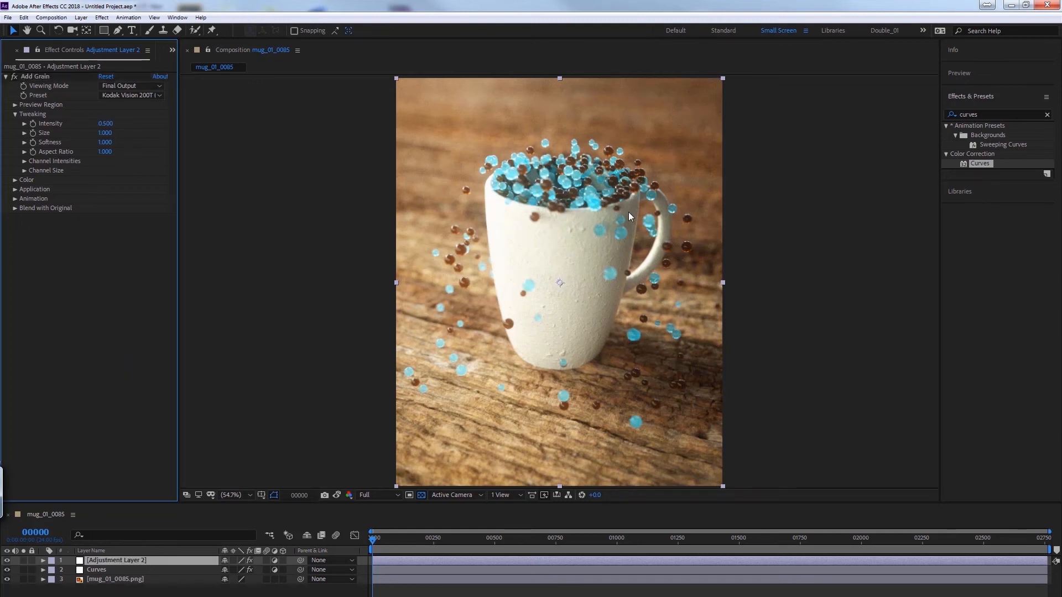
pyautogui.moveTo(675, 253)
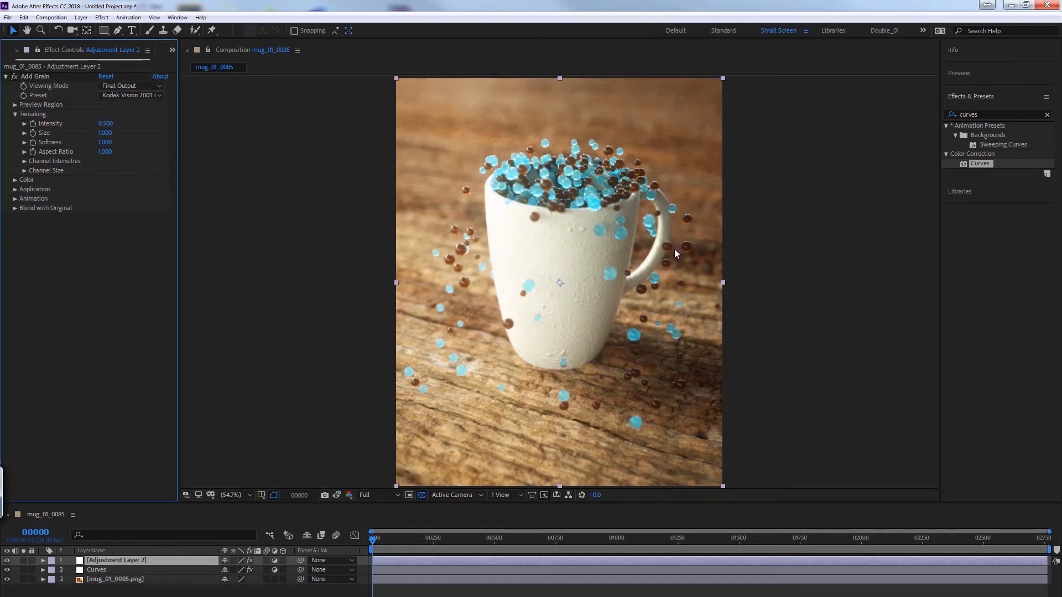